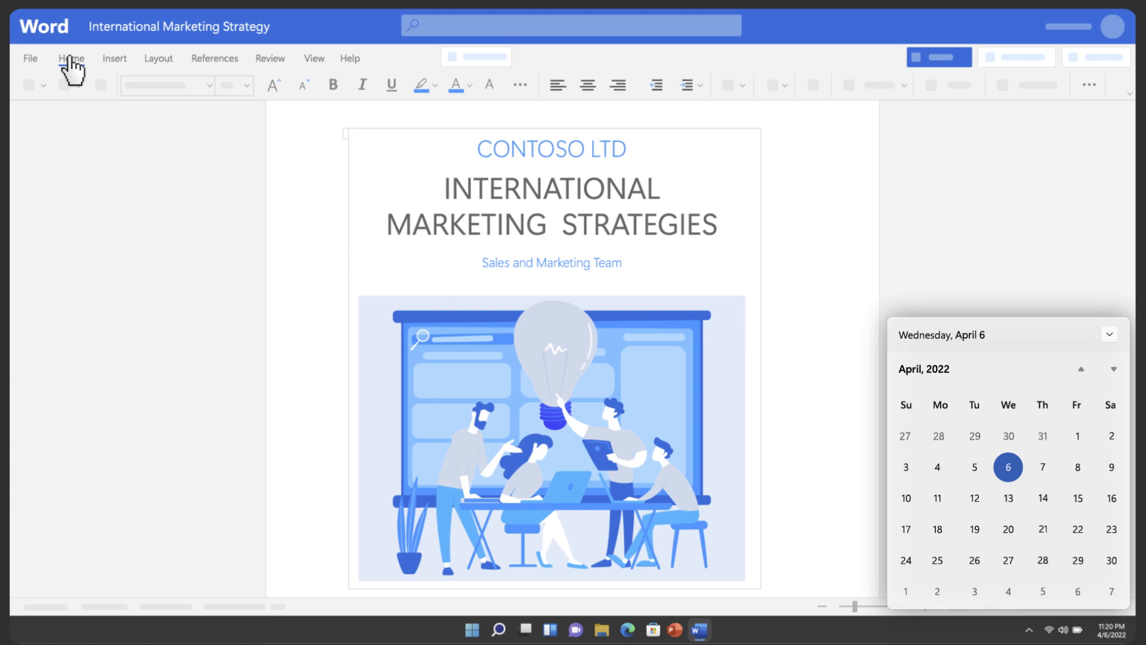
- From Insider risk management's Cases list, bring up Case 449: Potential IP theft
click(671, 629)
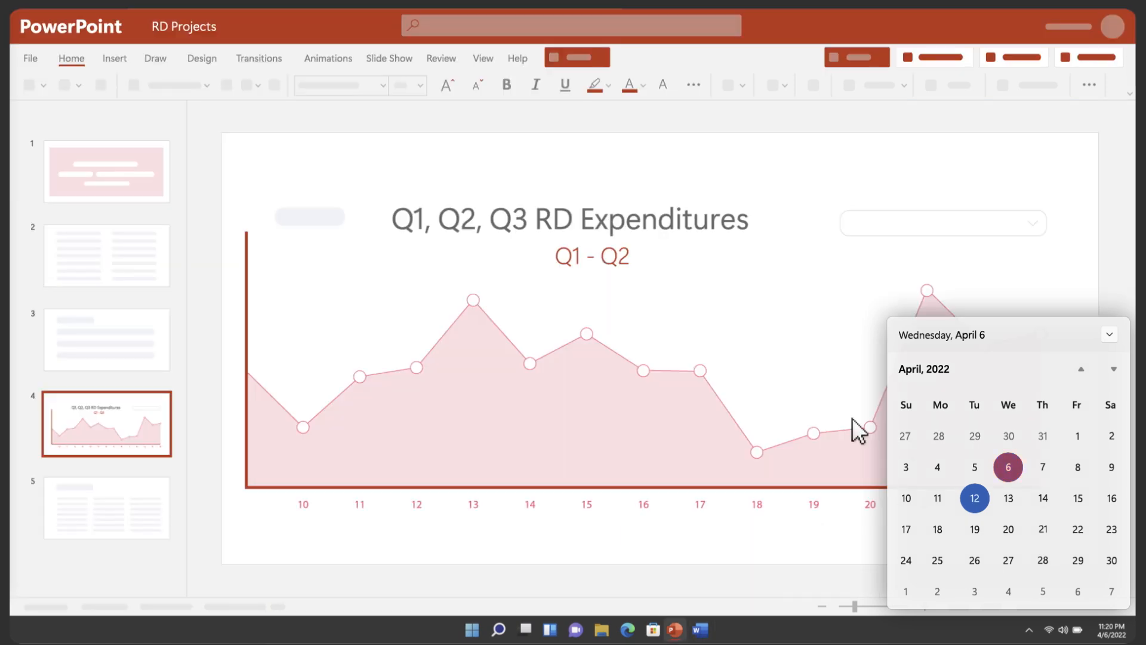
click(30, 58)
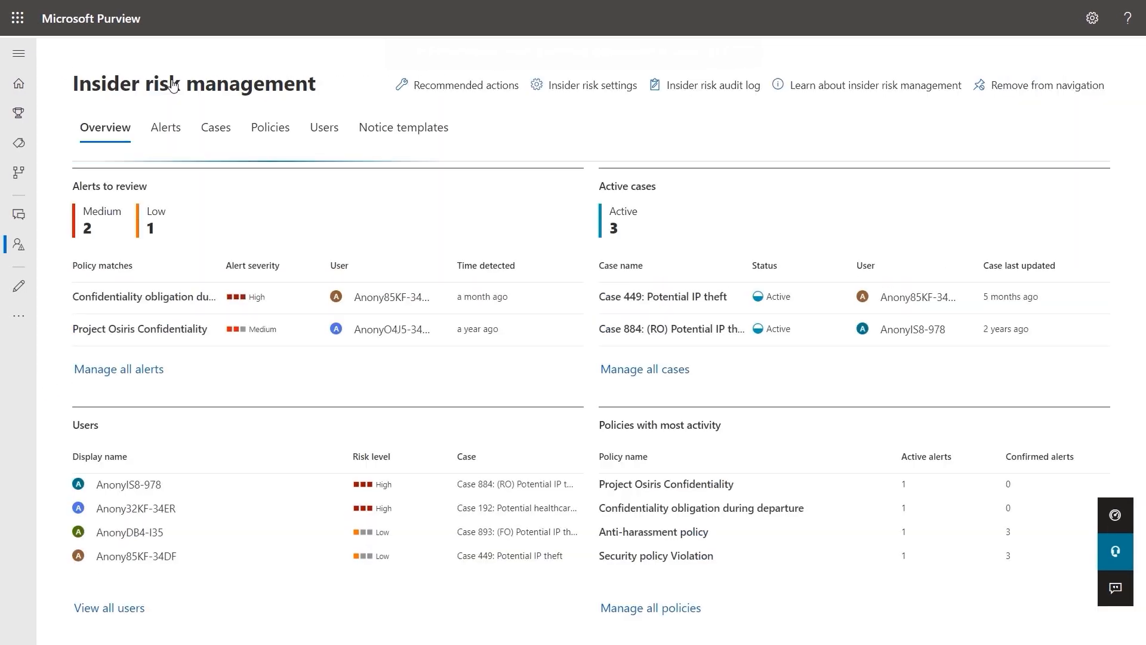
click(215, 127)
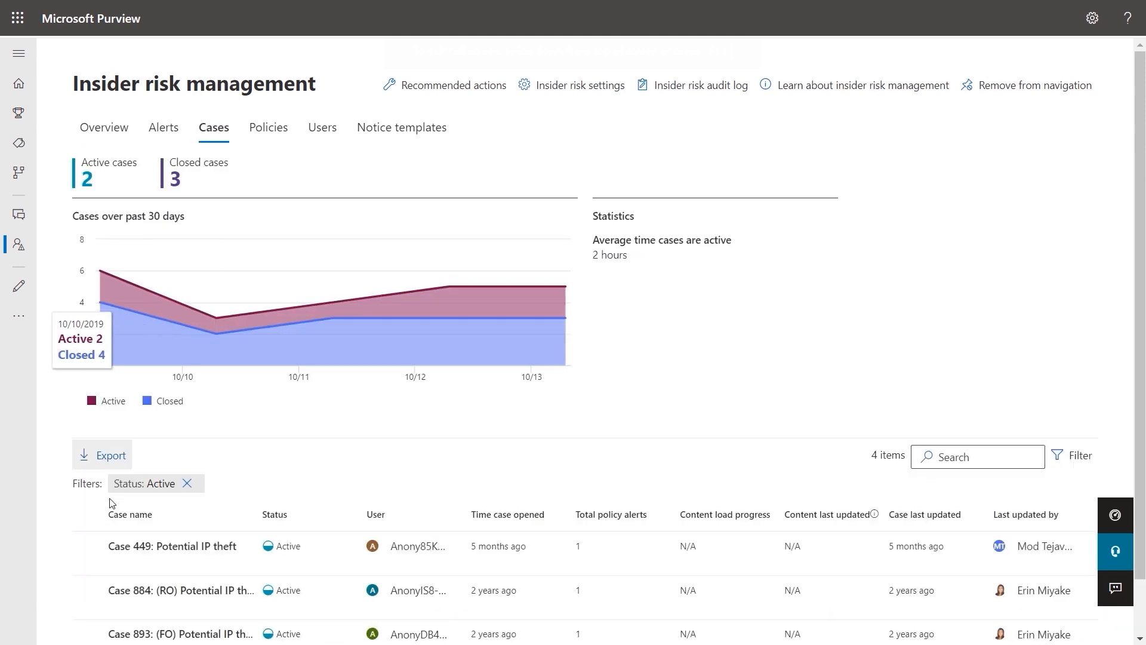
click(172, 545)
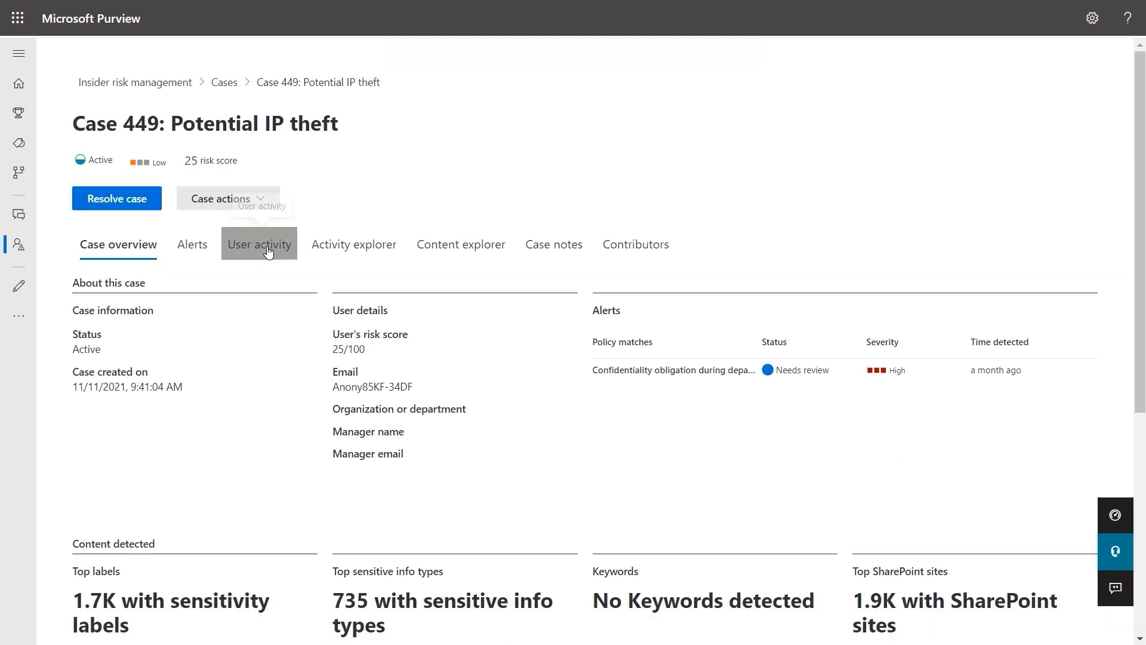
- Review the user activity timeline, inspecting the exfiltration email and files sequence event details
click(259, 243)
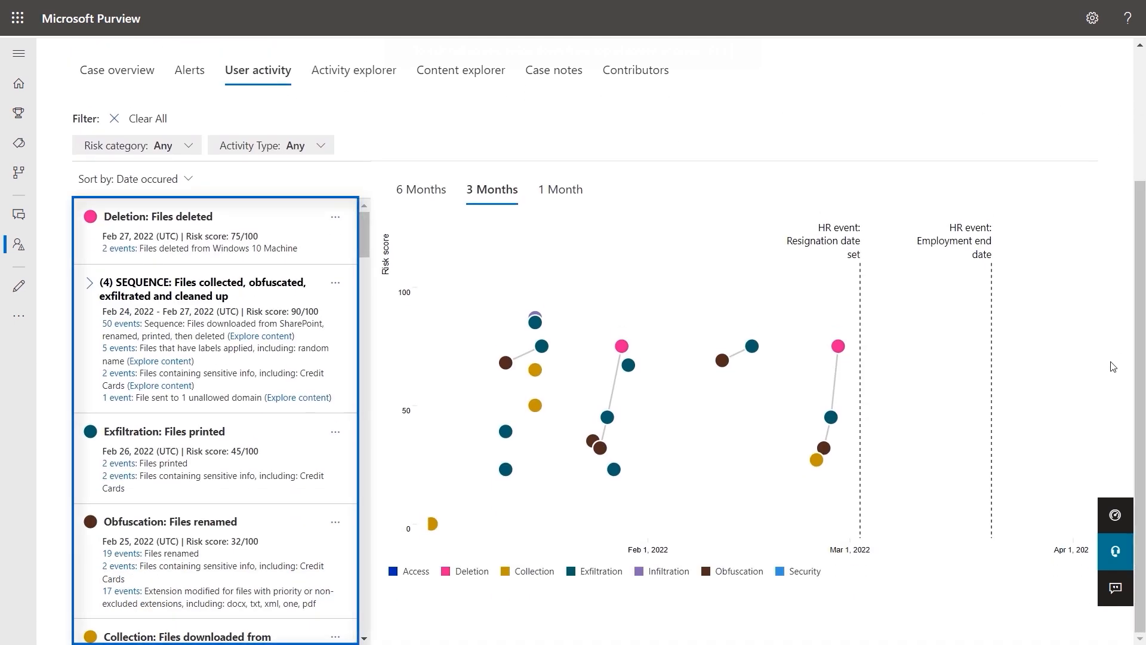
mouse_move(365, 237)
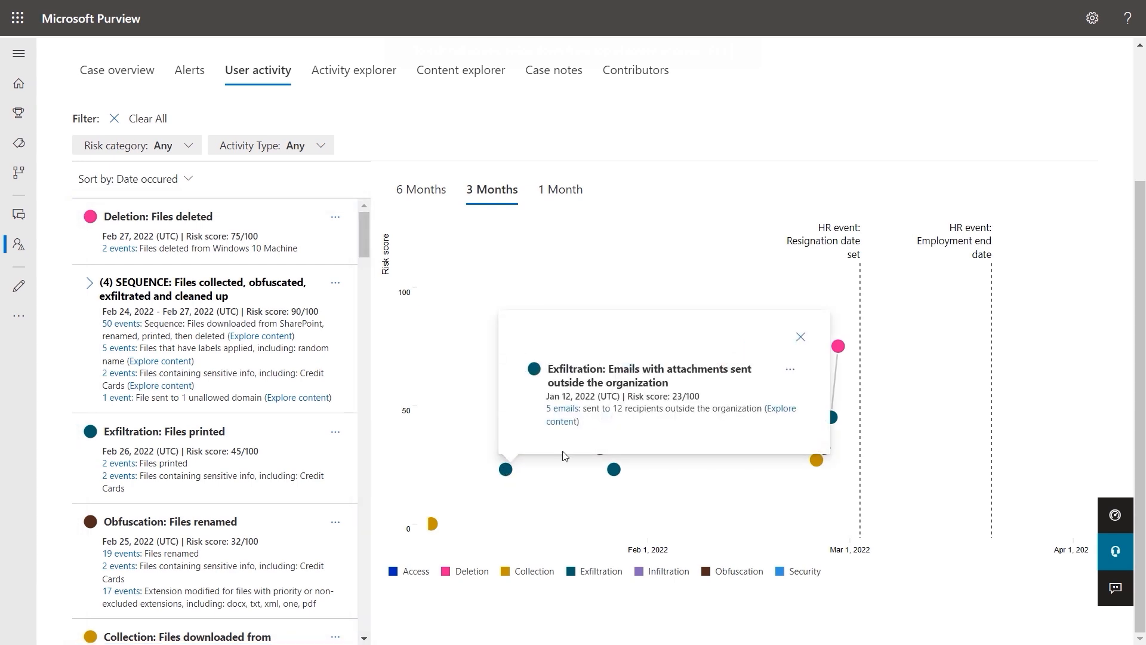
click(800, 337)
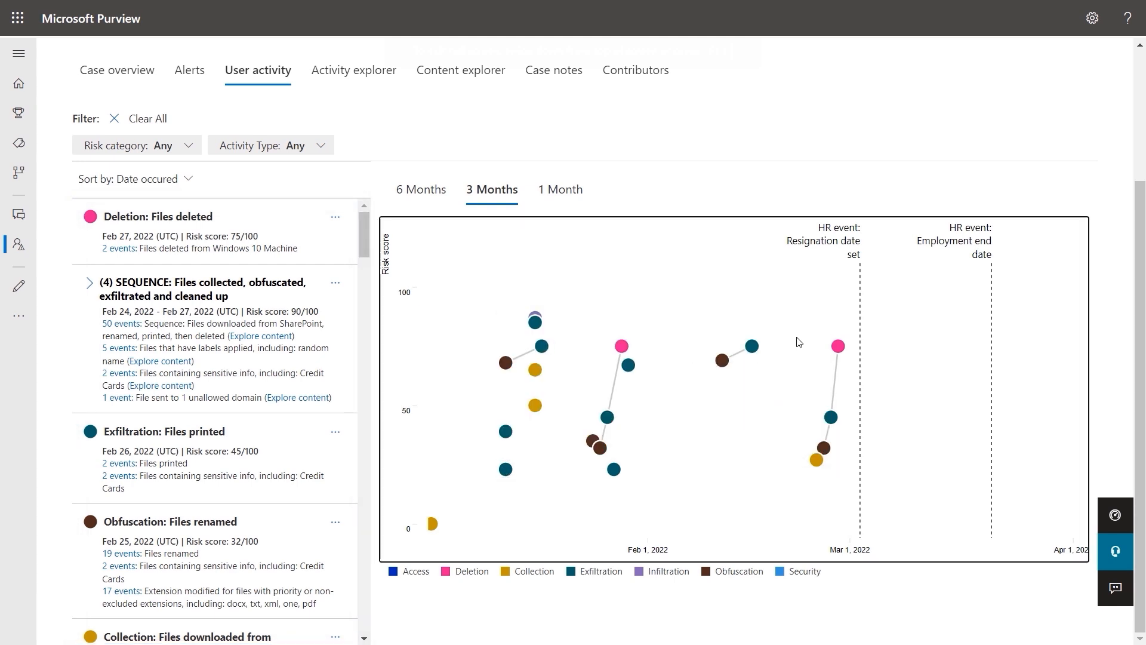
click(838, 344)
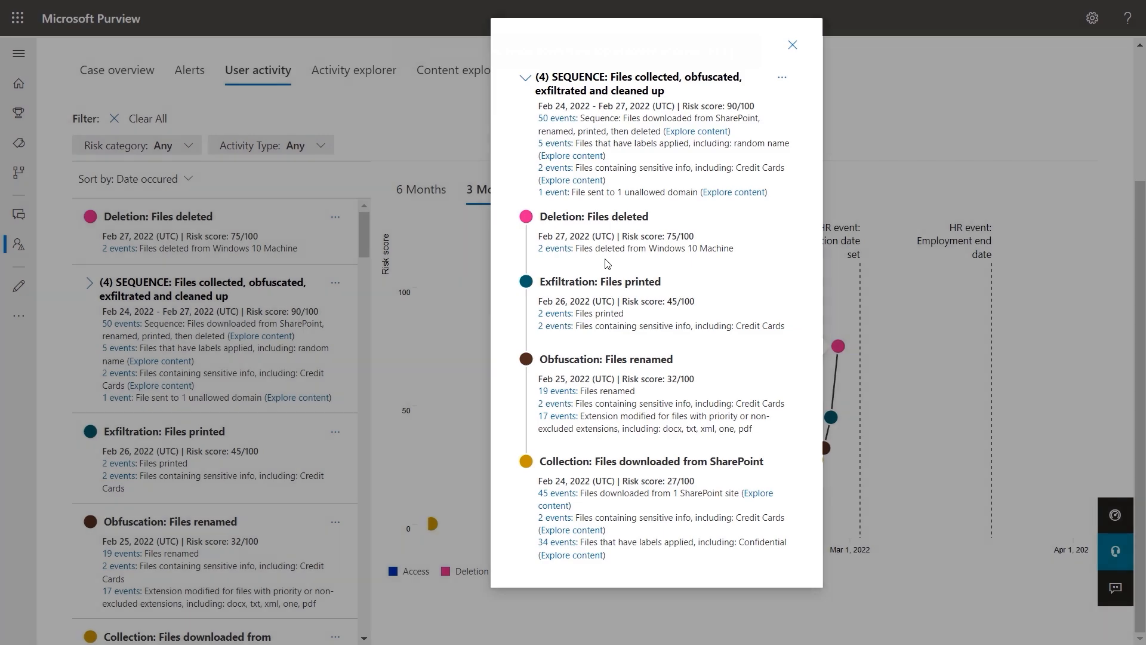
click(793, 45)
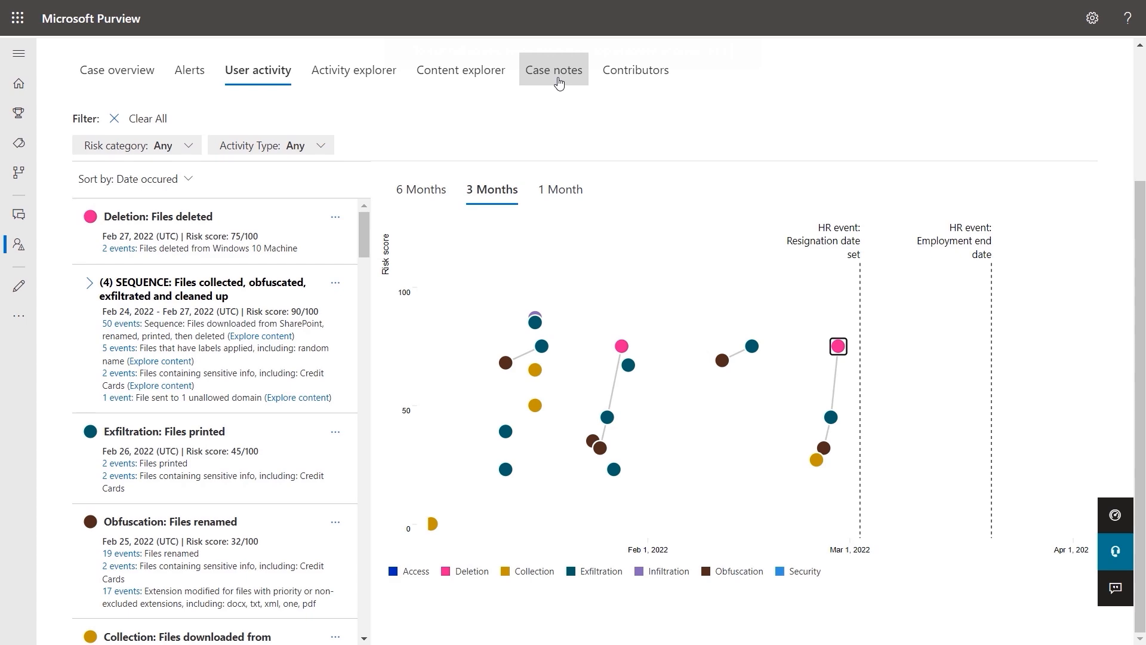
- Read the HR case note recommending escalation to legal, then show the case actions
click(554, 69)
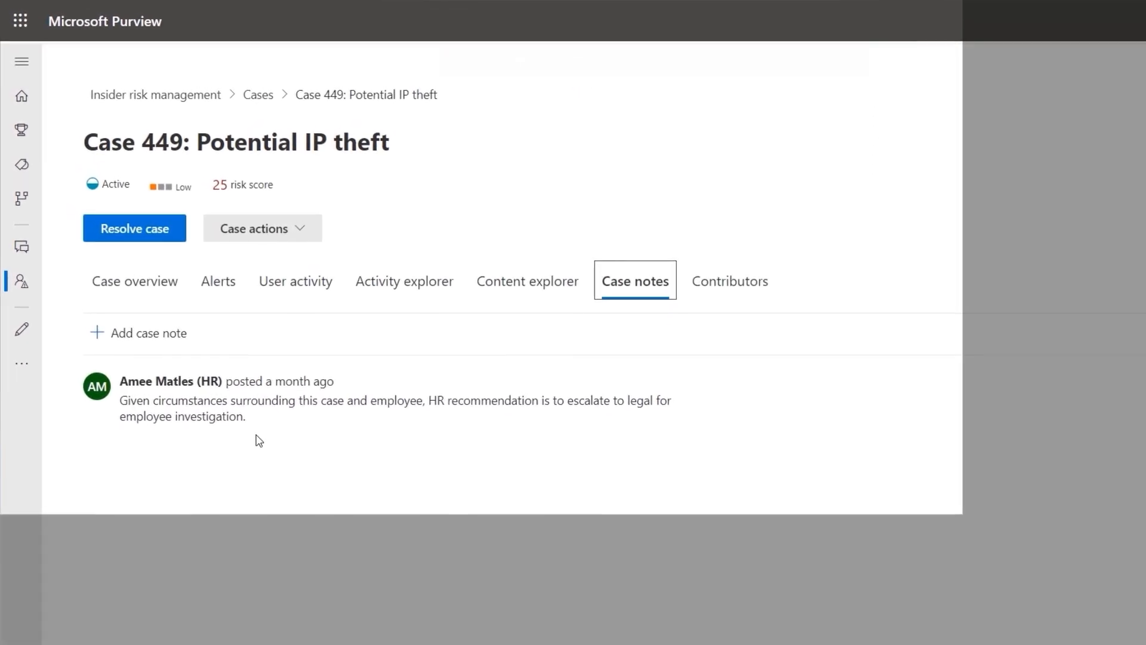
mouse_move(179, 442)
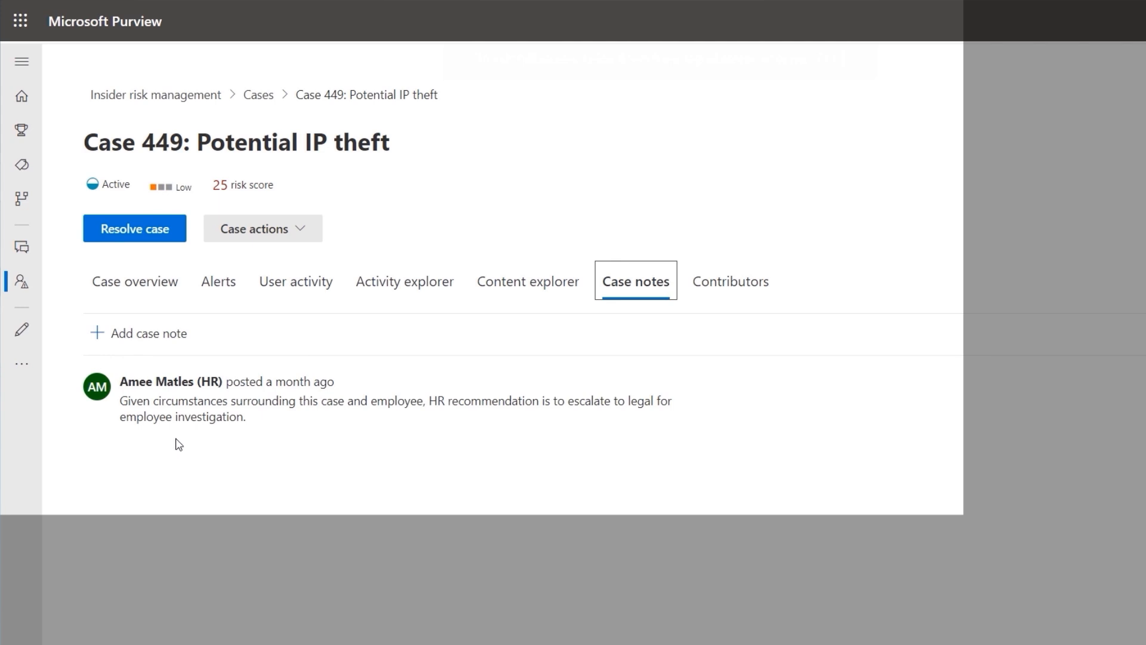
mouse_move(222, 447)
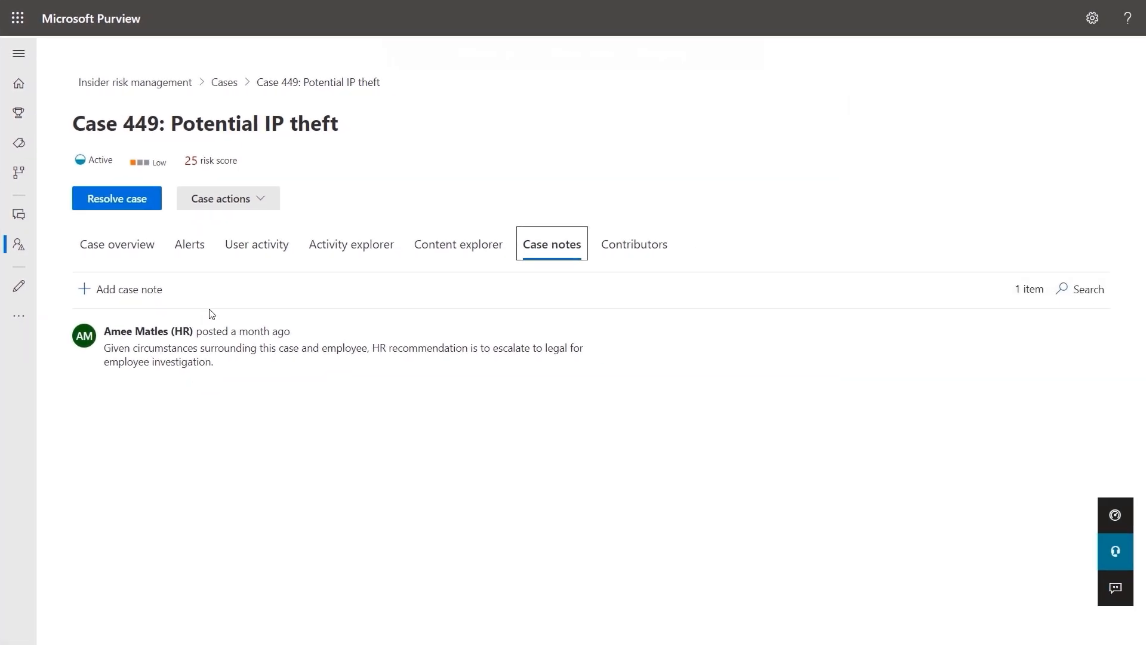
click(228, 199)
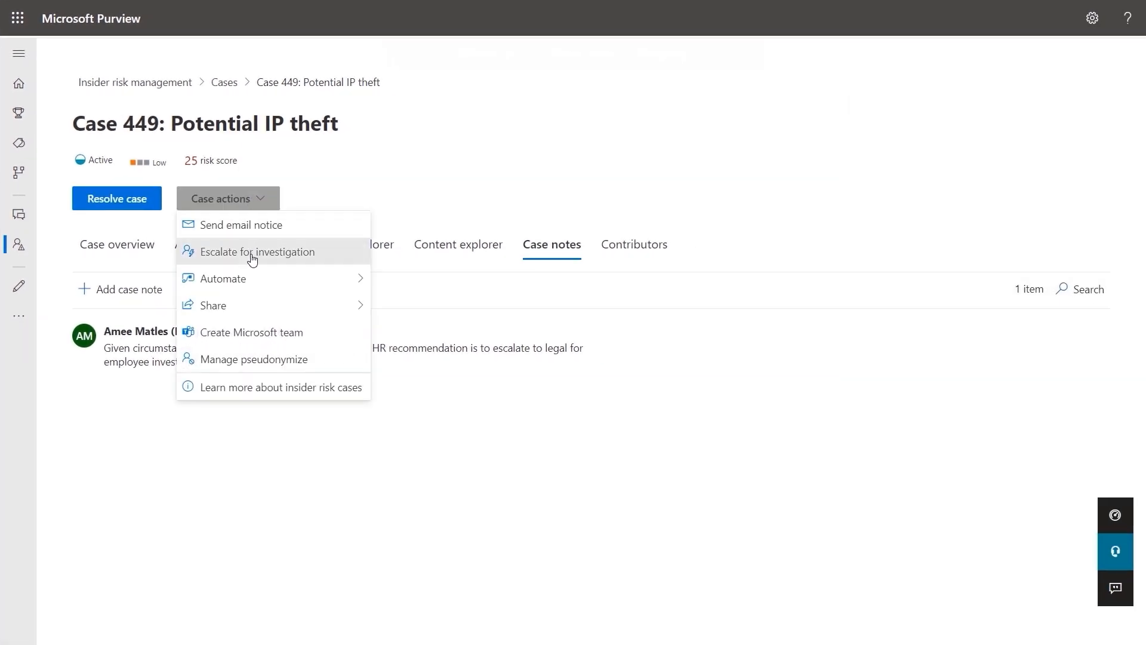
- Escalate for investigation as eDiscovery case 'IP Theft' with note 'Let's investigate'
click(258, 251)
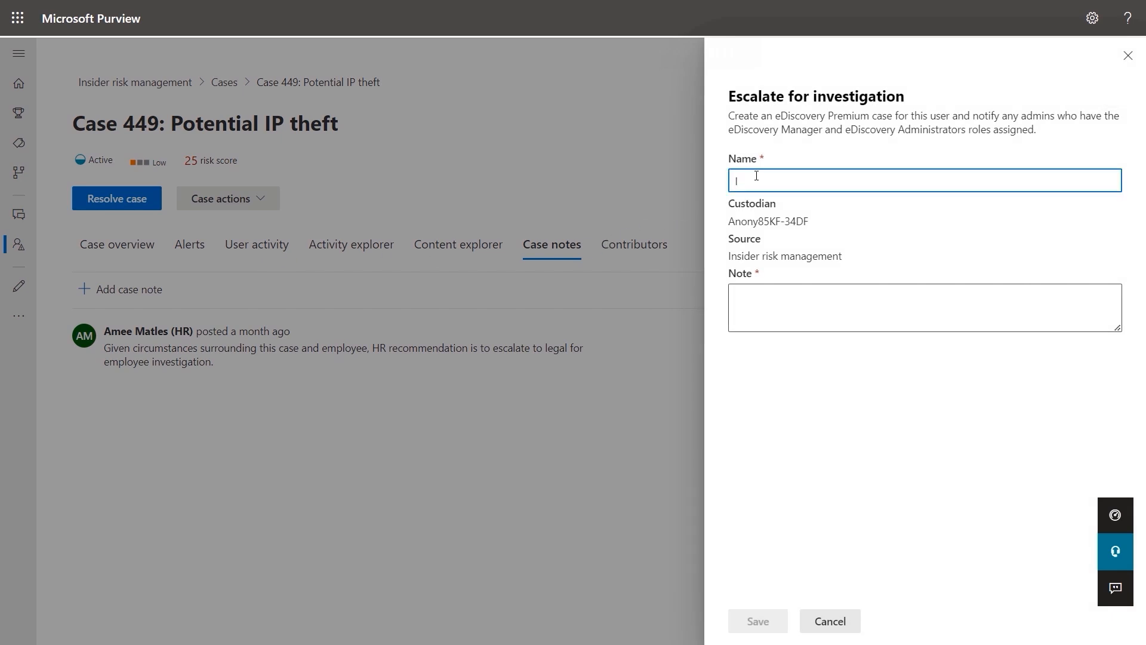
text(IP Theft)
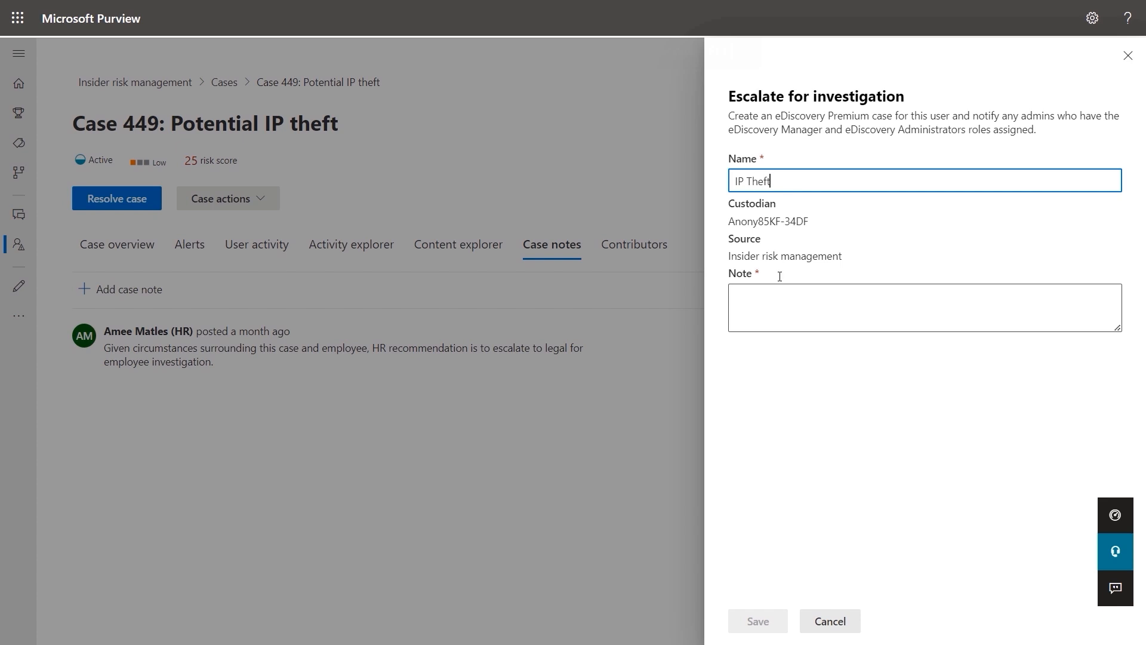
text(Let's in)
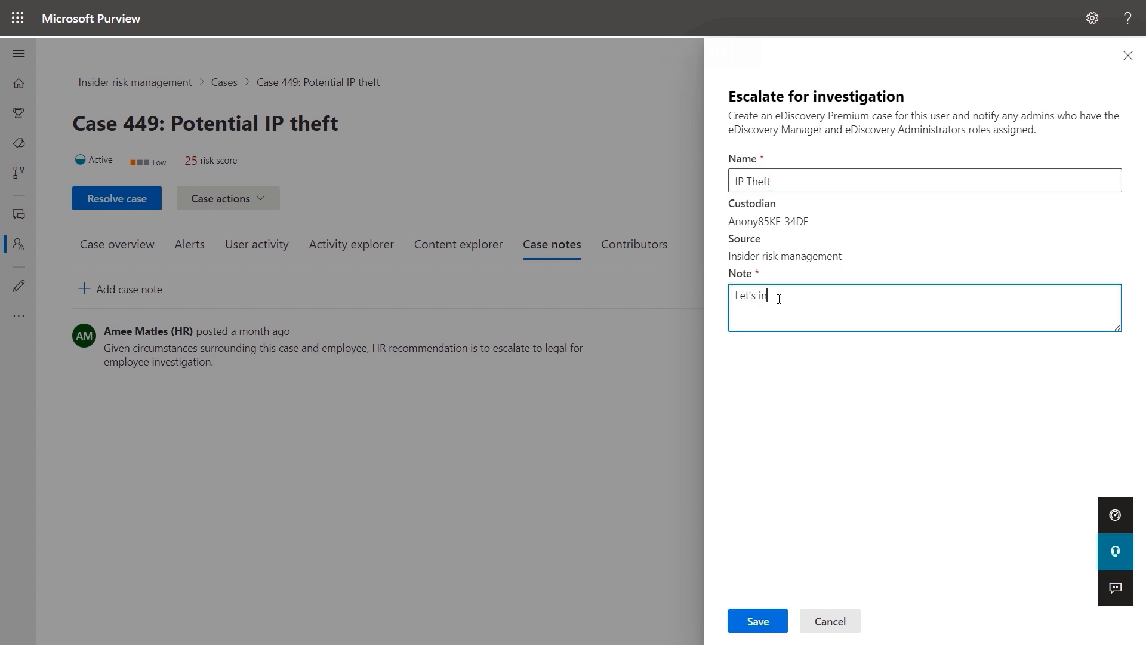
text(vestigate)
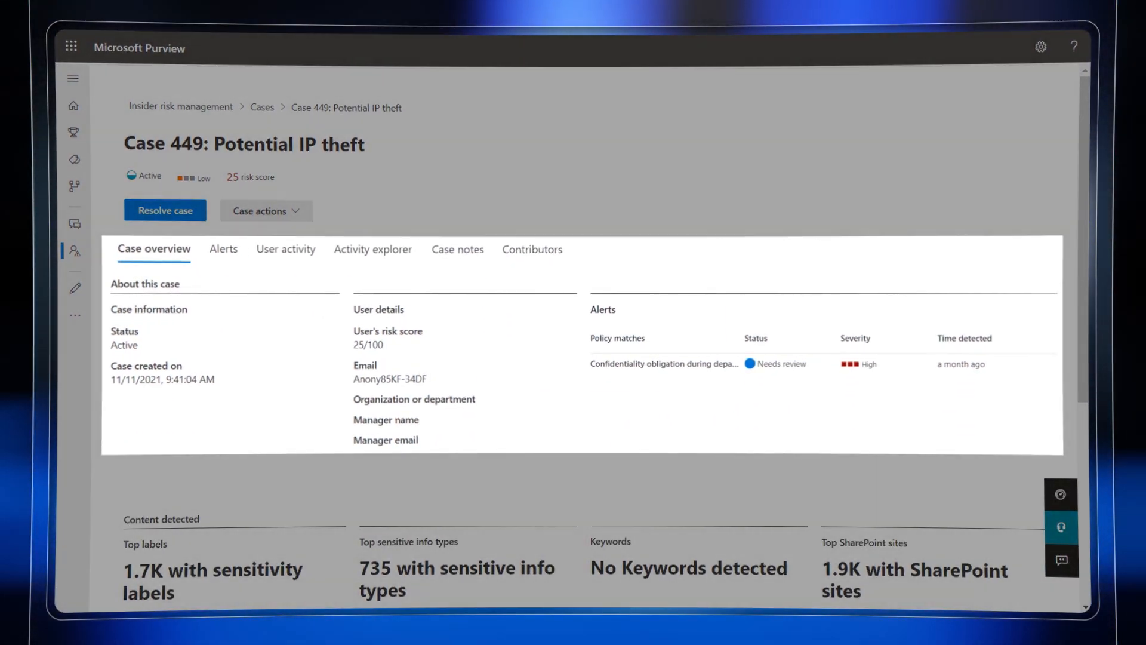
- Scroll the Communication compliance overview down to the recommended actions insights
scroll(down, 3)
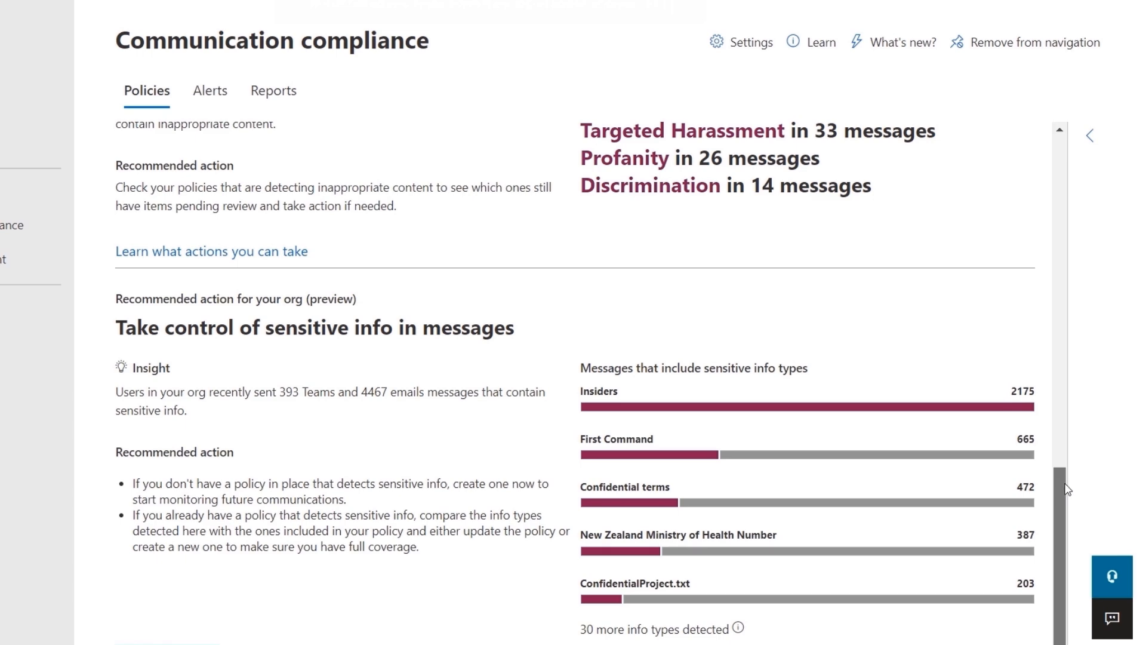
- Create the Inappropriate Text policy from the inappropriate-text template
scroll(up, 3)
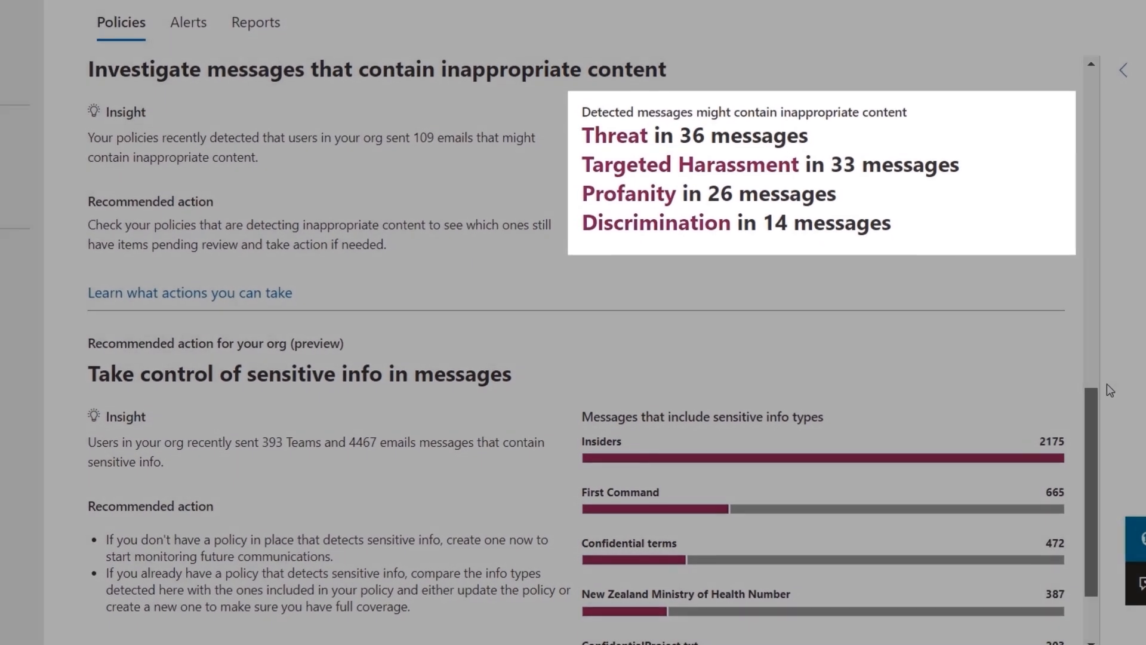
scroll(down, 3)
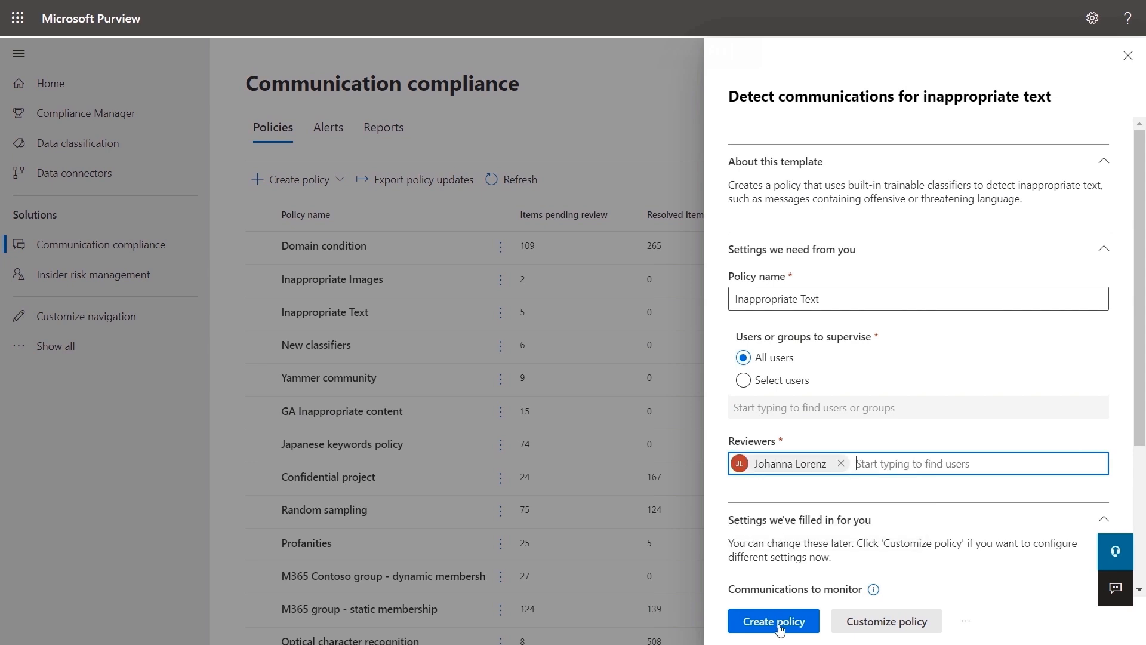
click(773, 621)
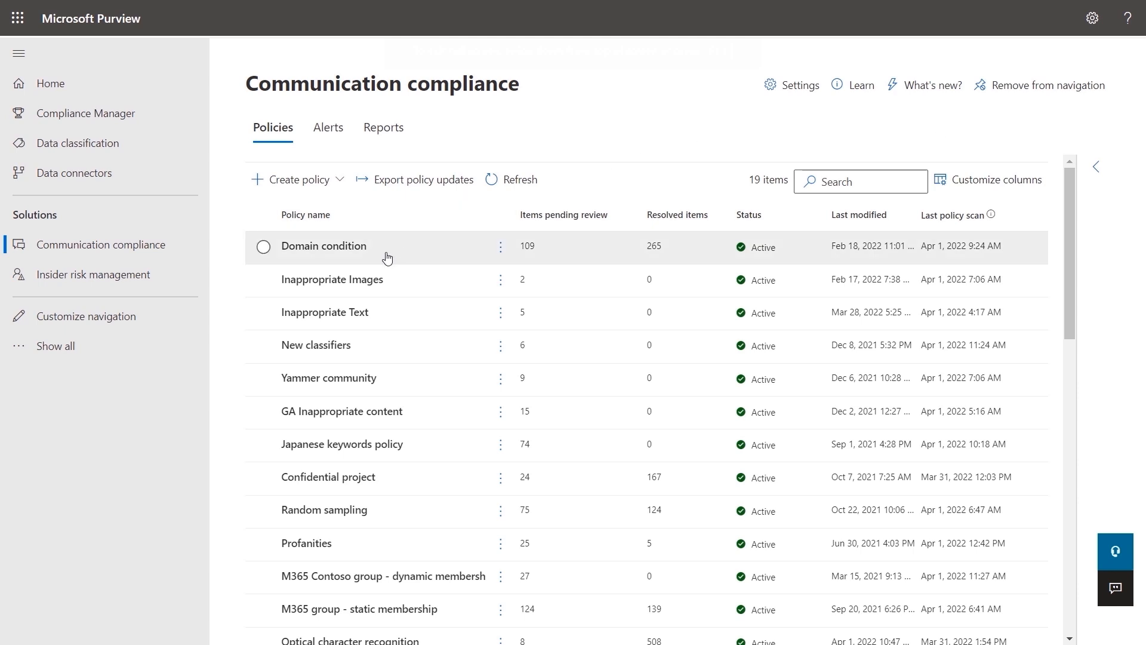
mouse_move(345, 318)
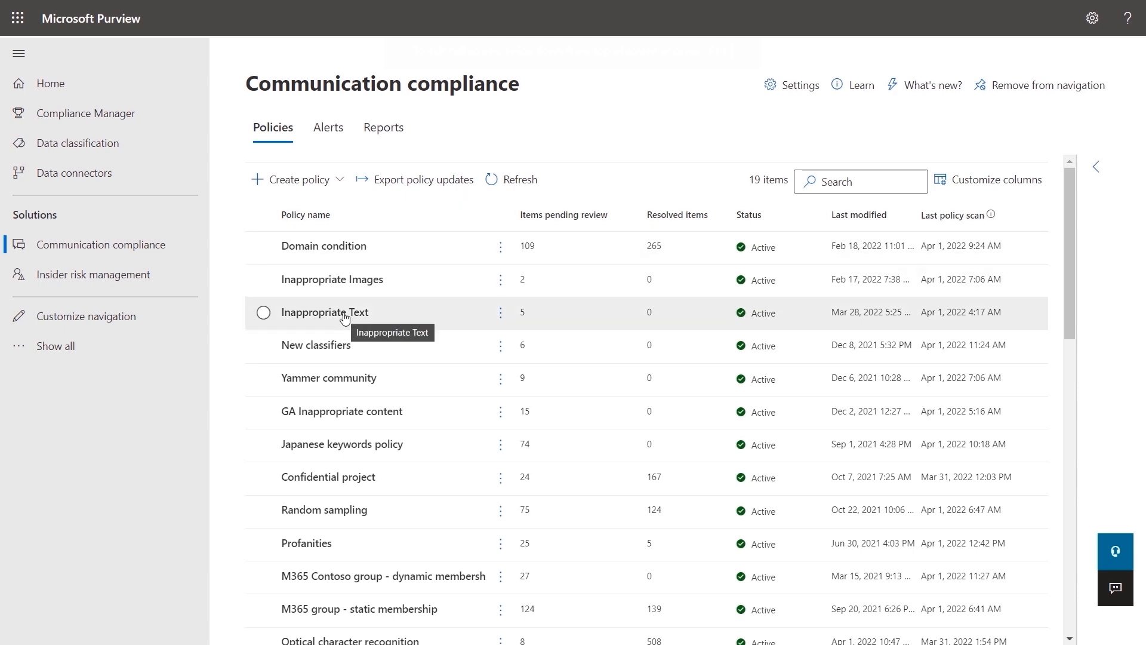
- Show the Inappropriate Text policy's pending items with the French Teams message selected
click(323, 313)
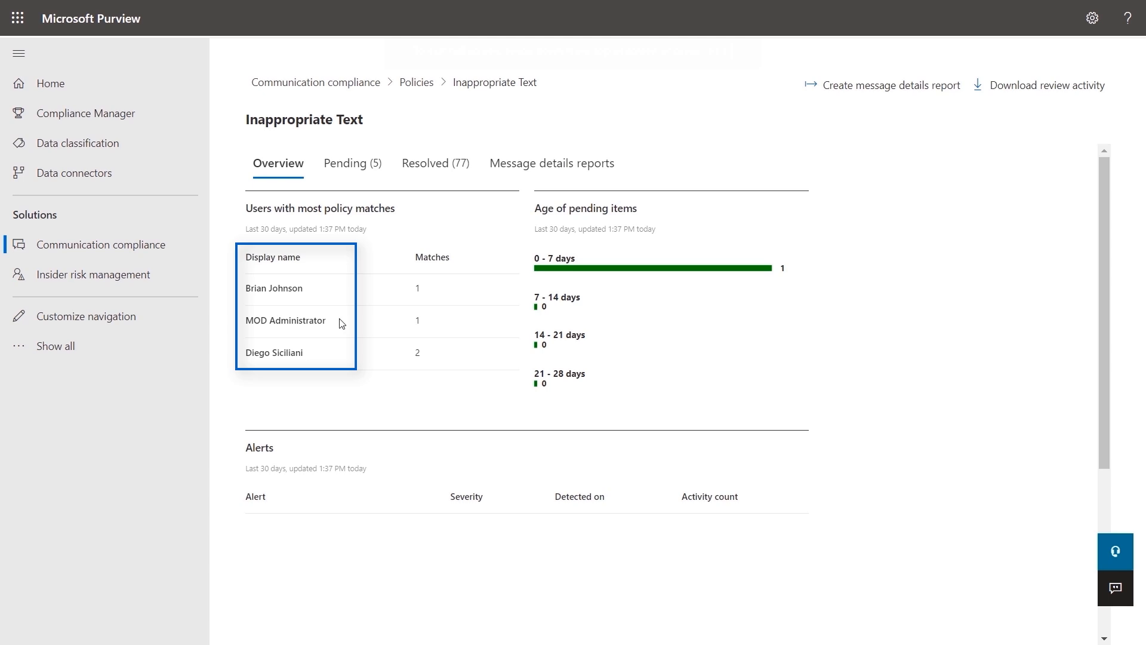
mouse_move(356, 185)
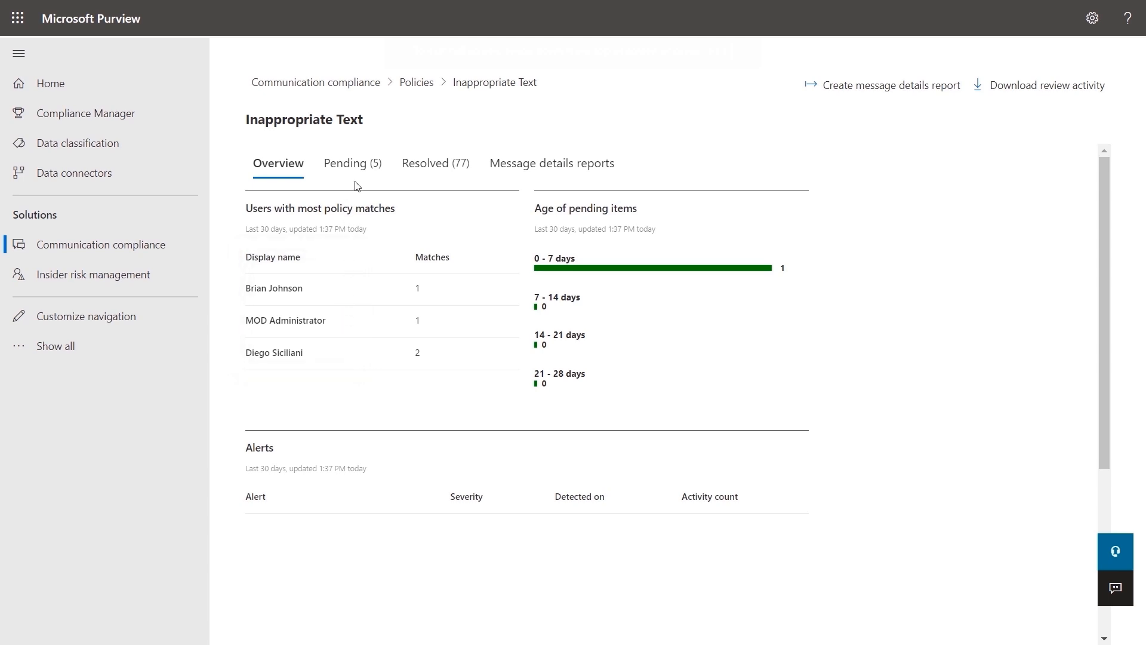
click(352, 162)
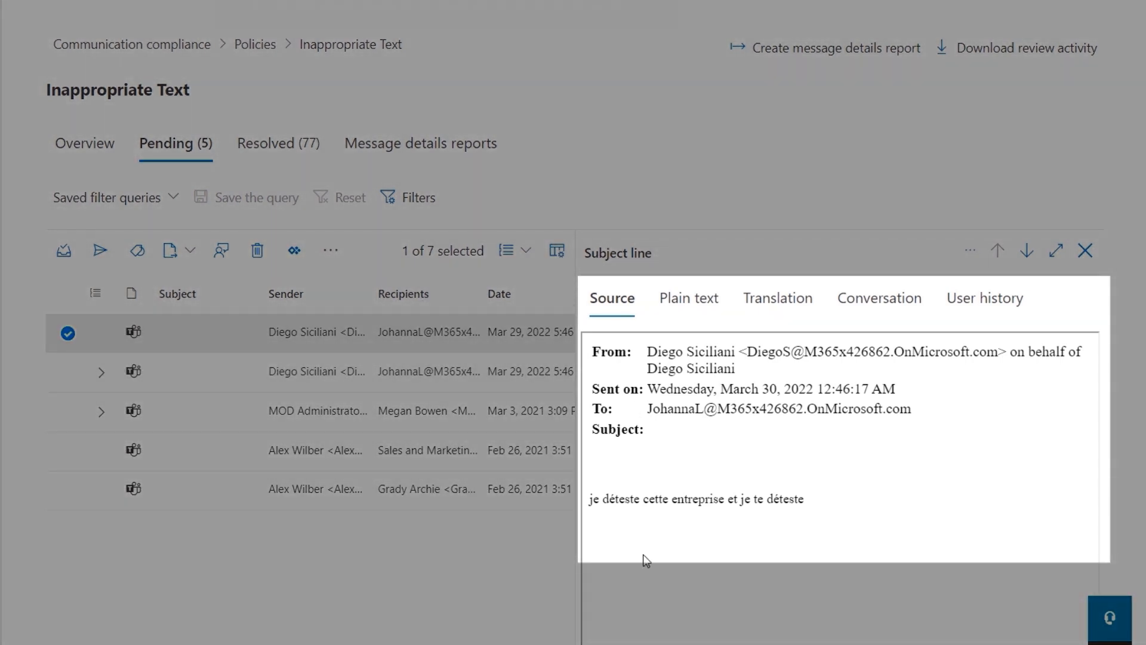
- View the French message's English translation, 'I hate this company and I hate you'
click(778, 299)
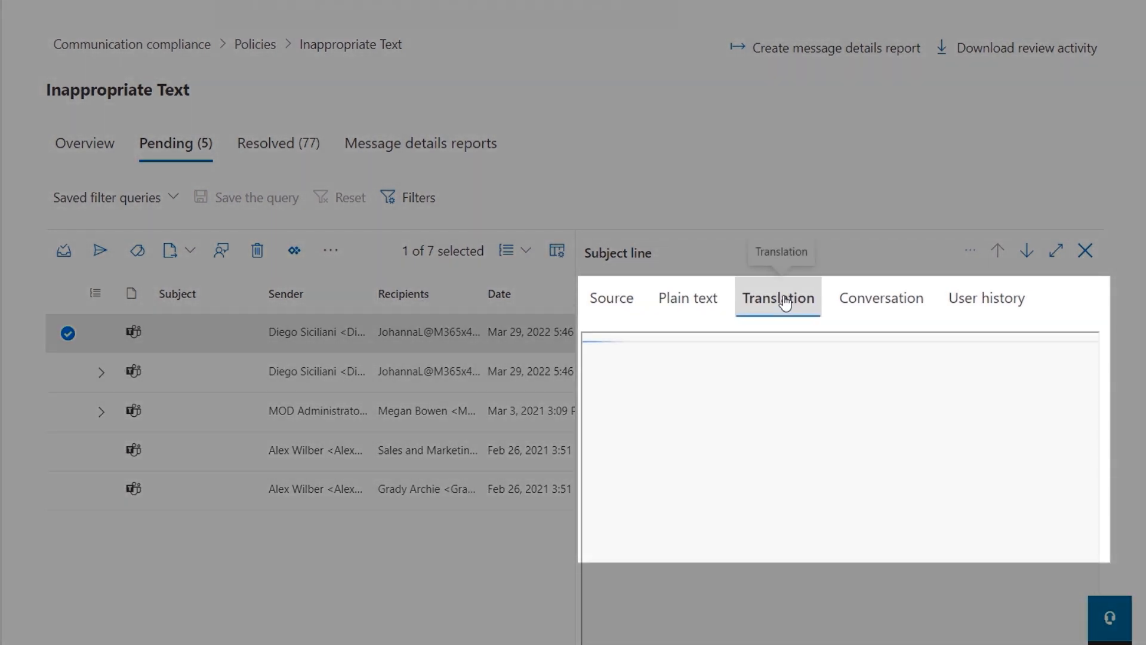
click(778, 298)
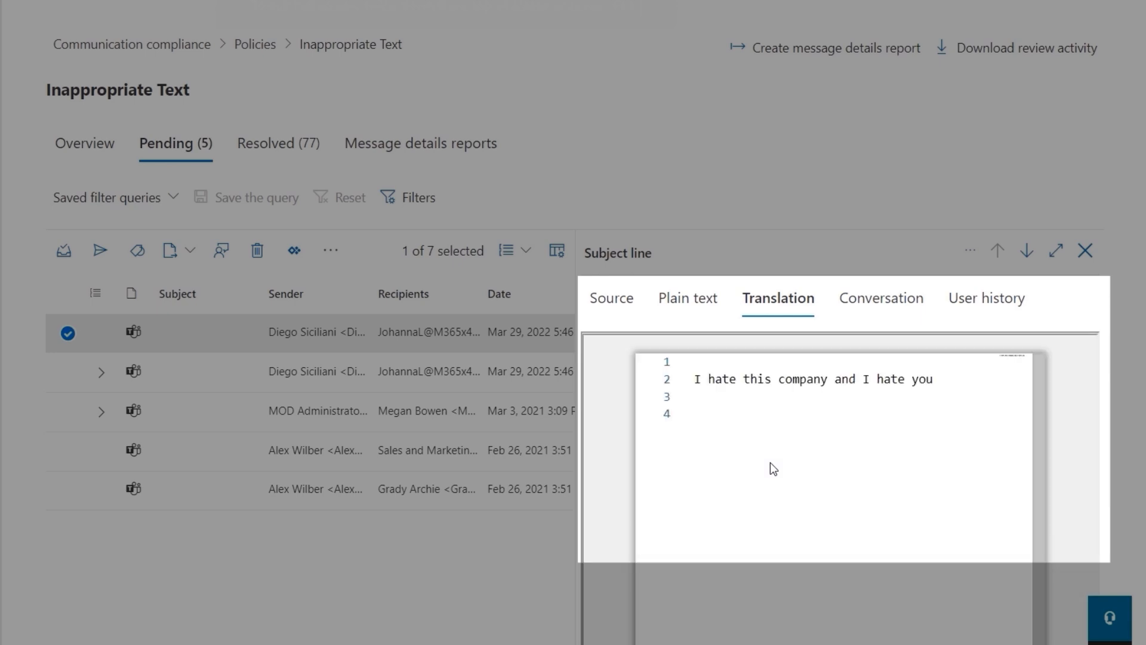
mouse_move(860, 408)
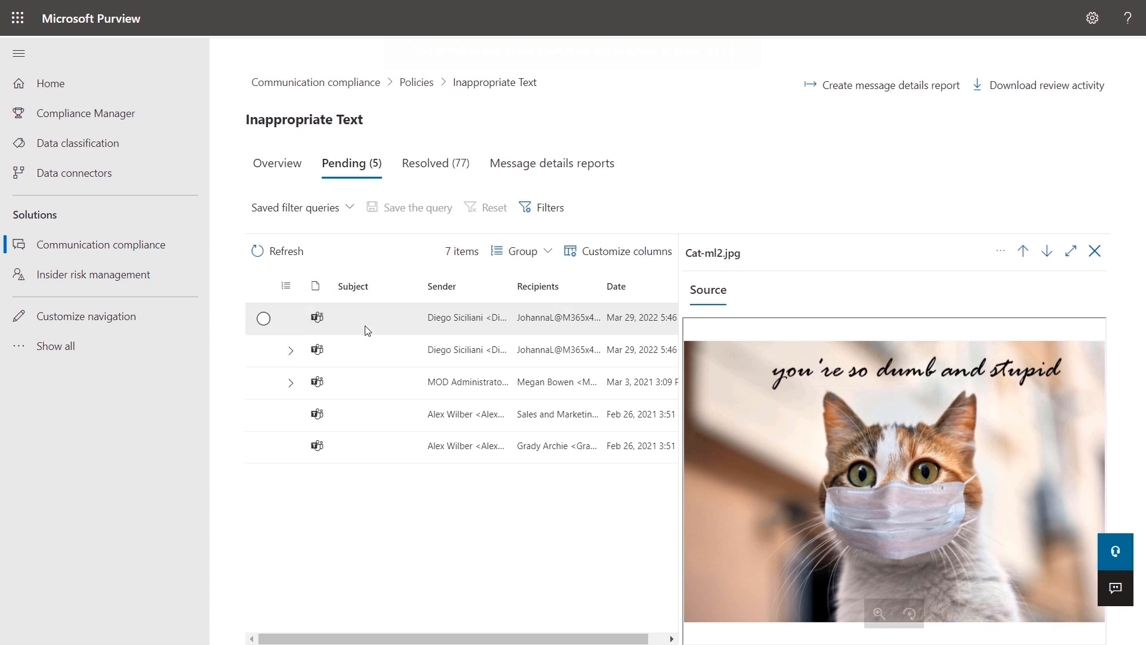
- Show the flagged French message within its surrounding Teams conversation and attachment
click(263, 318)
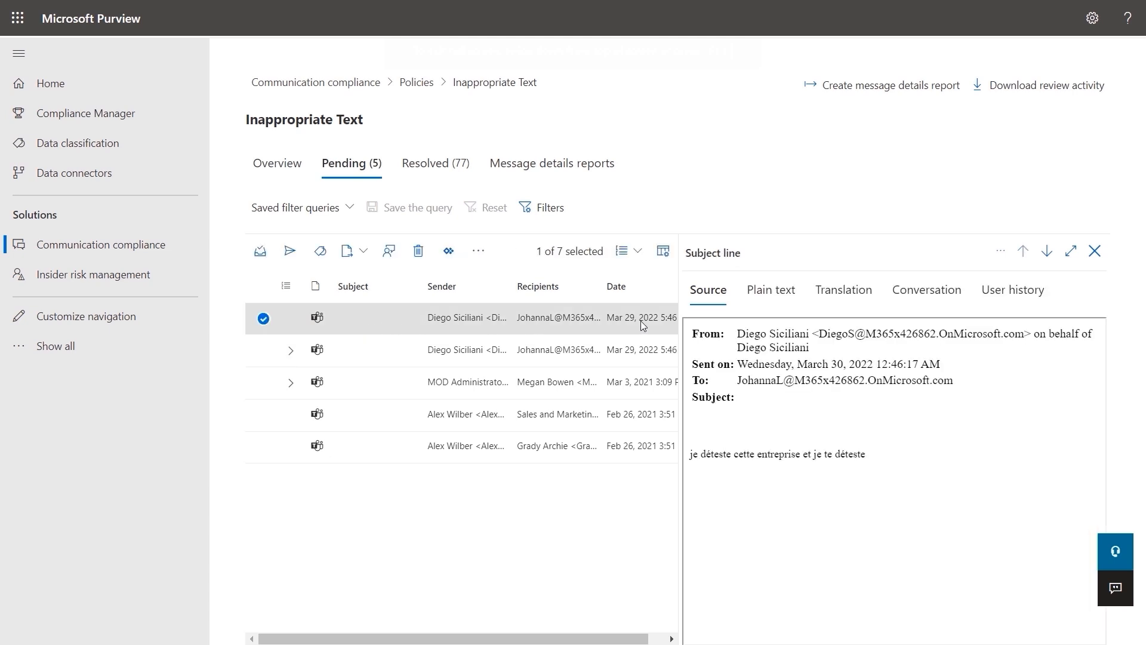
click(927, 289)
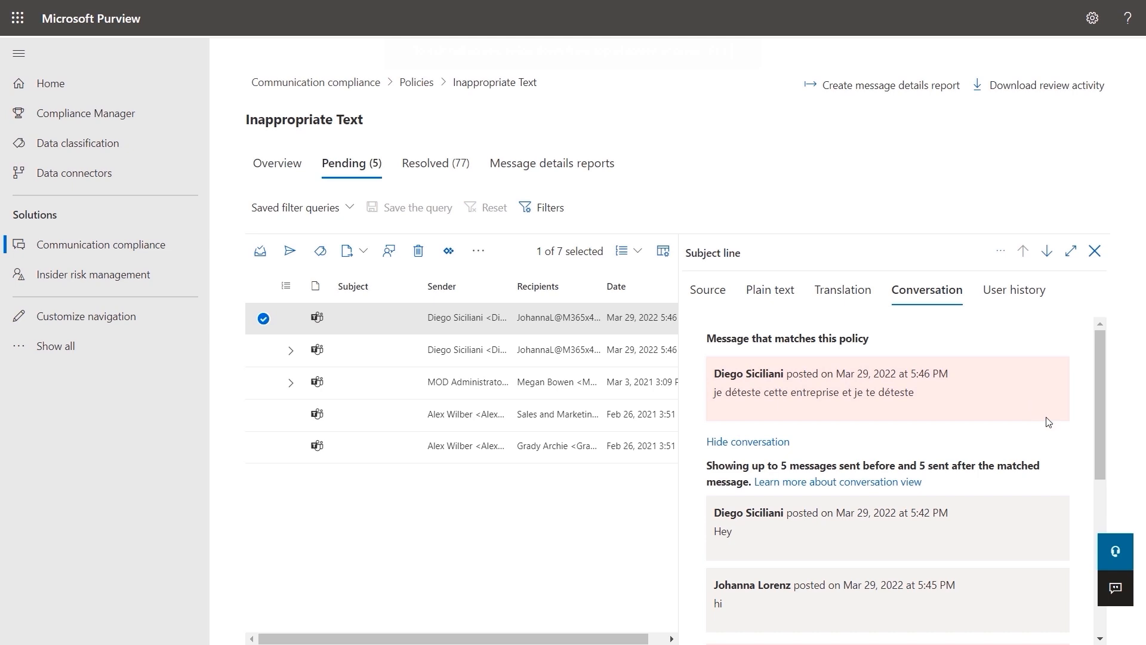
scroll(down, 3)
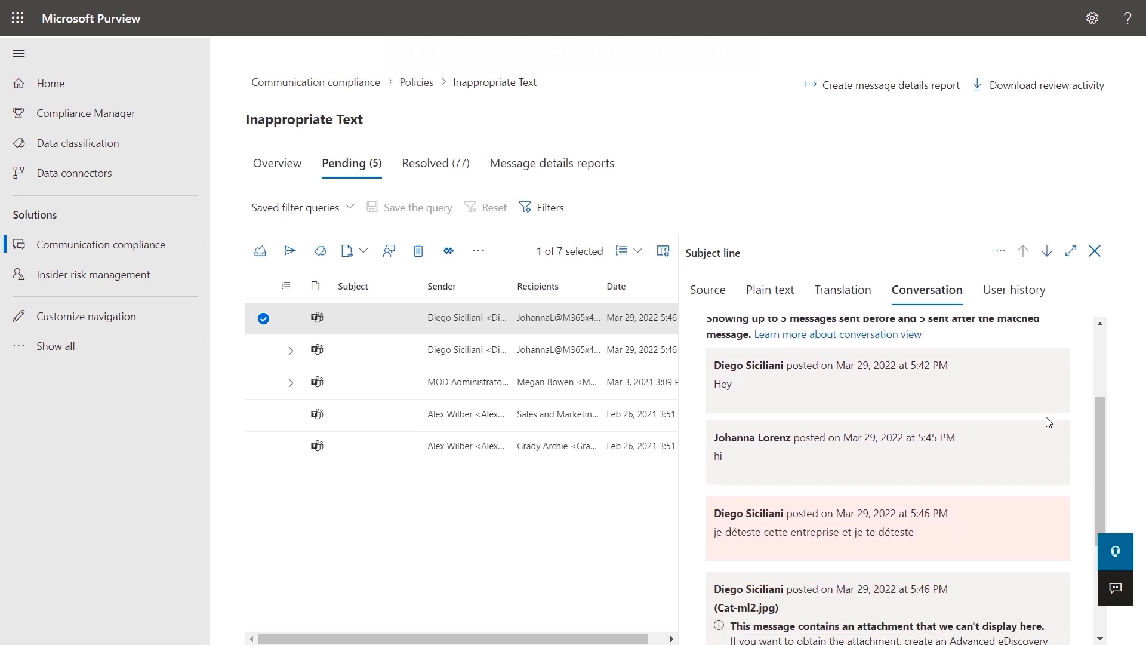